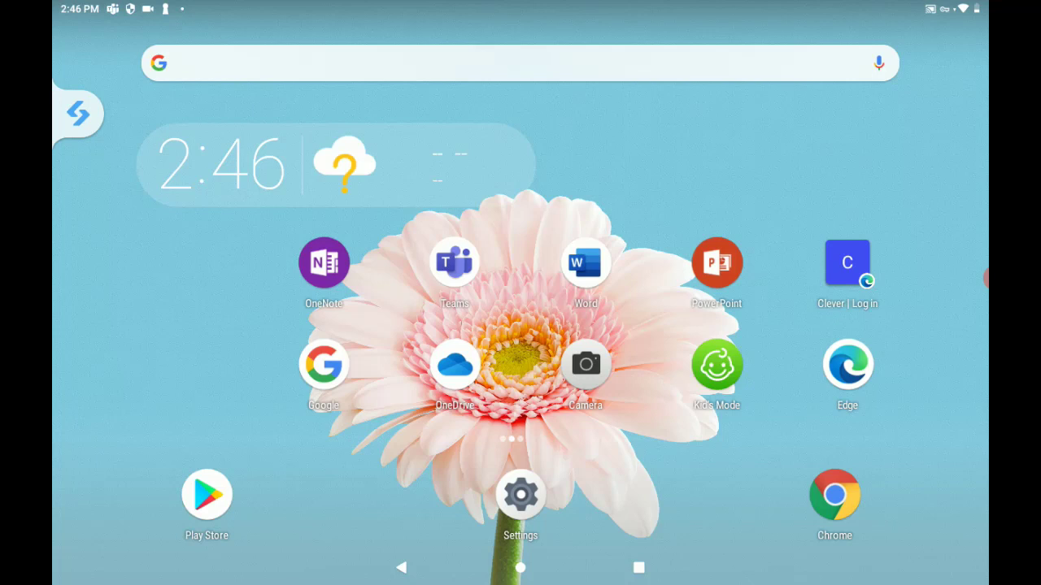
Launch the Clever | Log in home-screen shortcut in Edge.
click(847, 261)
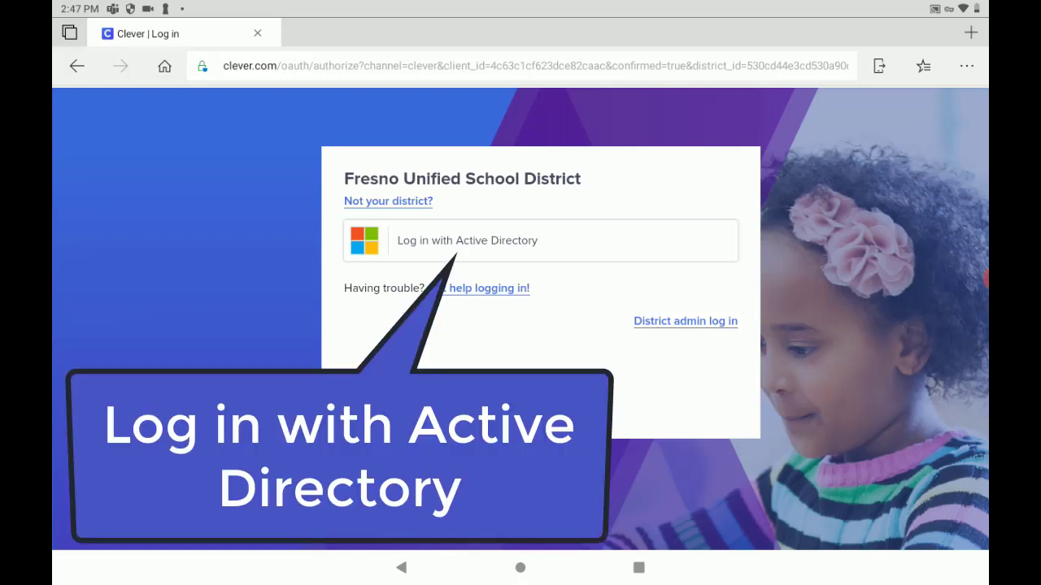
Sign in to Clever through Active Directory with the fresnou.org account.
click(539, 239)
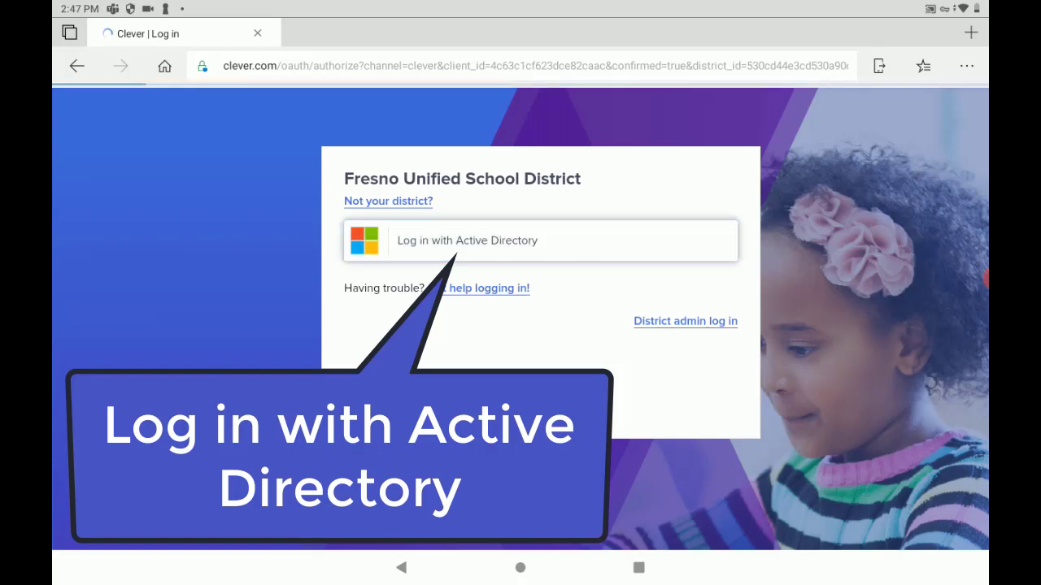
click(539, 240)
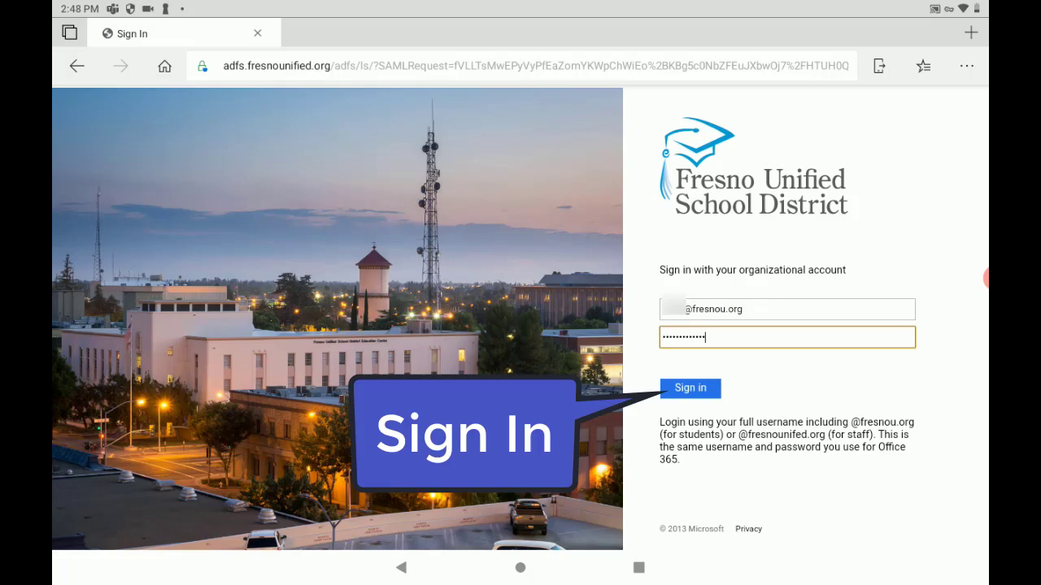
click(688, 388)
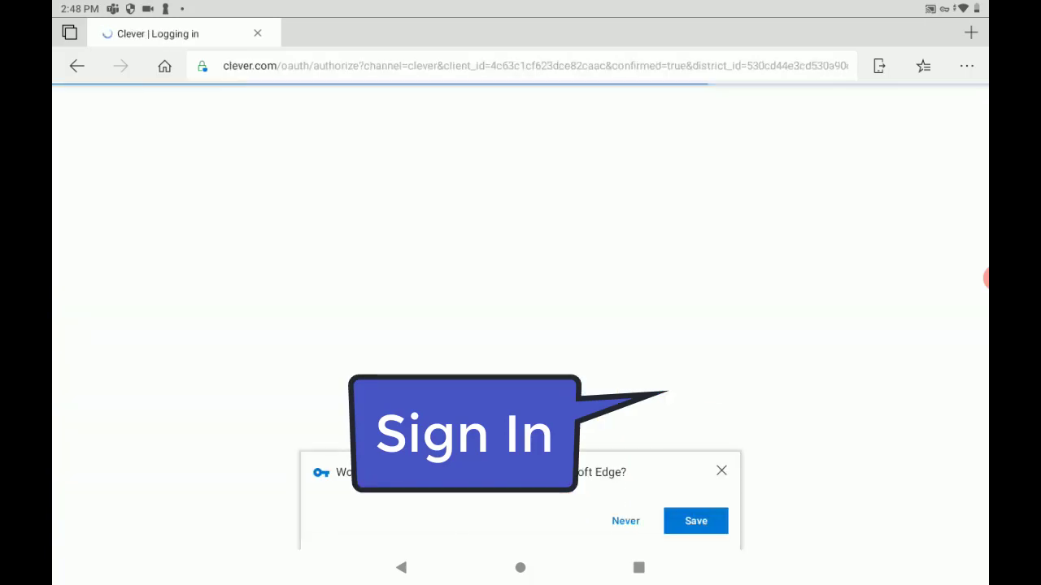
Dismiss the save-password prompt and launch the i-Ready tile from Instant Login Applications.
click(464, 433)
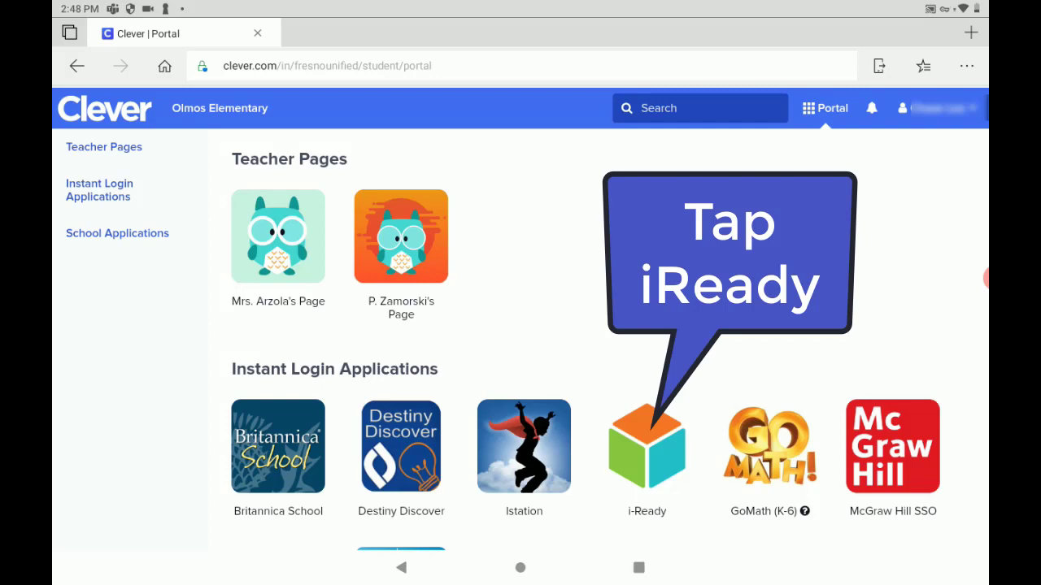
click(646, 446)
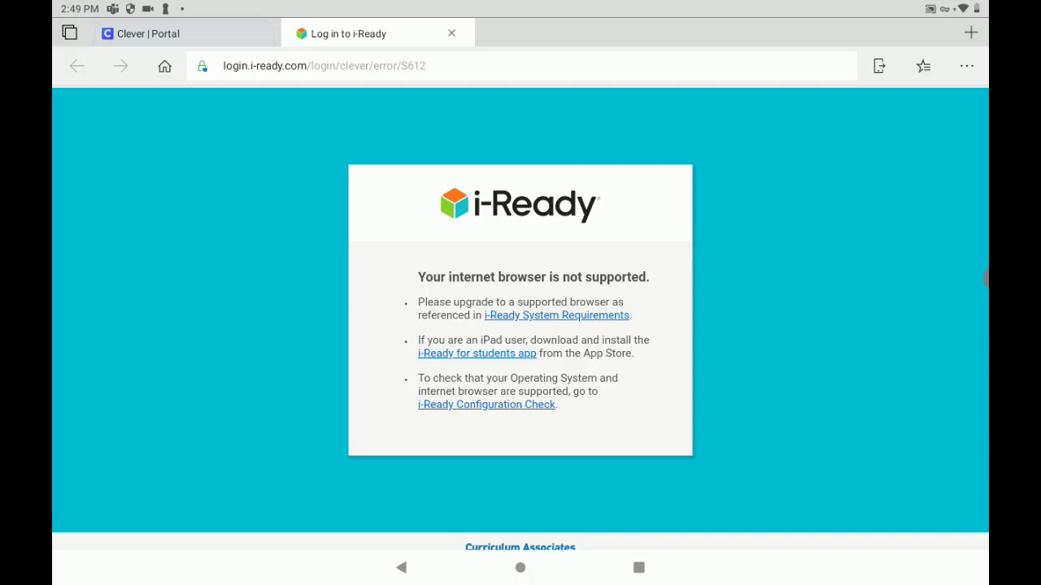
Switch Edge to the desktop site, then choose Reading as the i-Ready subject.
click(966, 65)
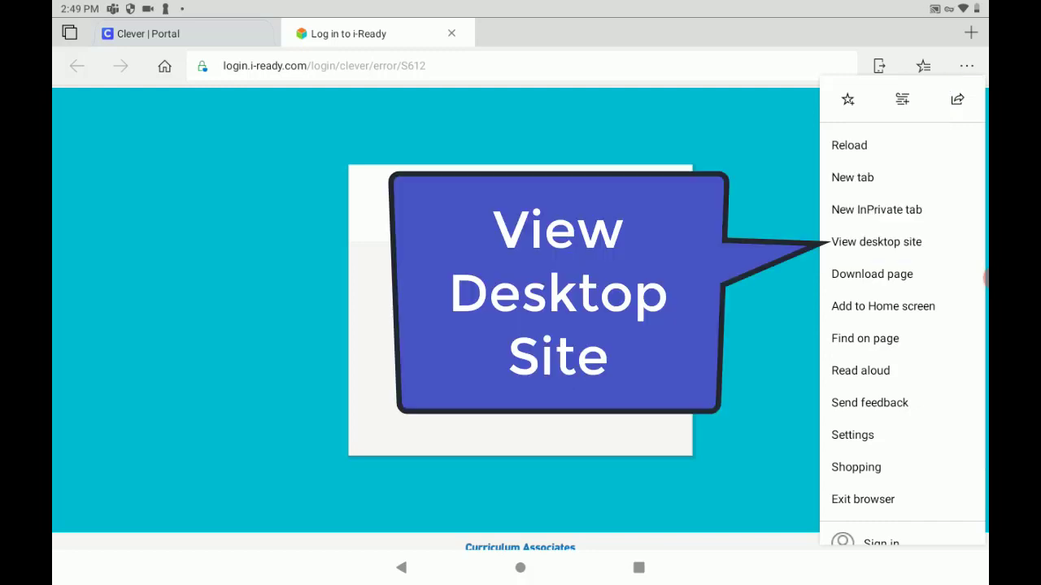
click(877, 241)
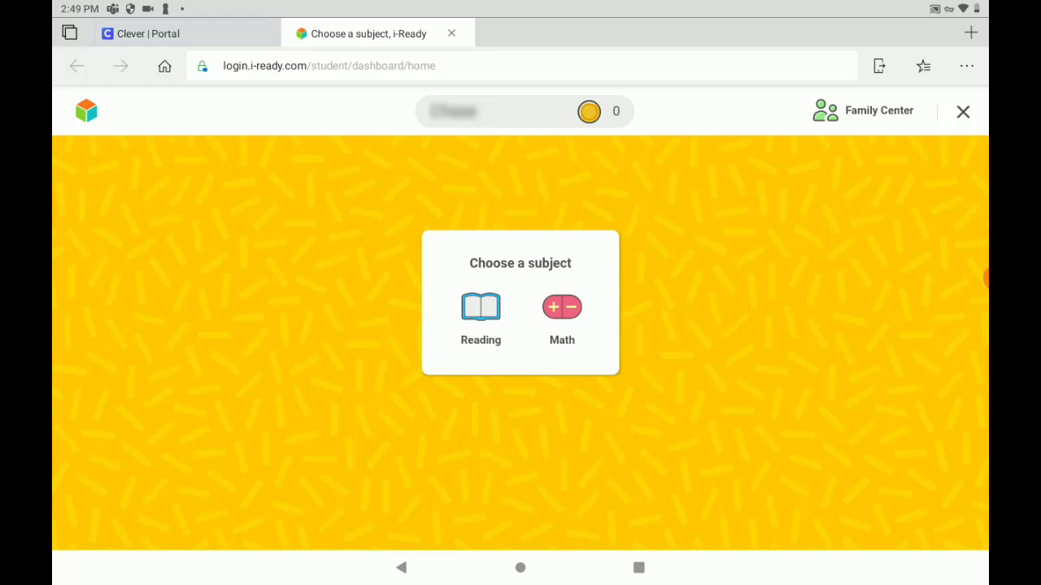
click(479, 317)
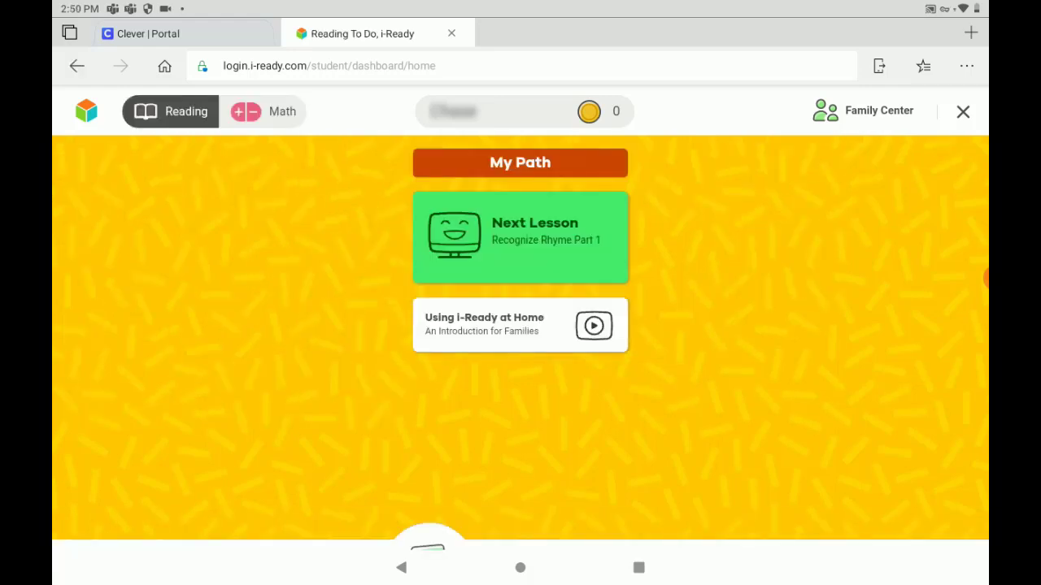